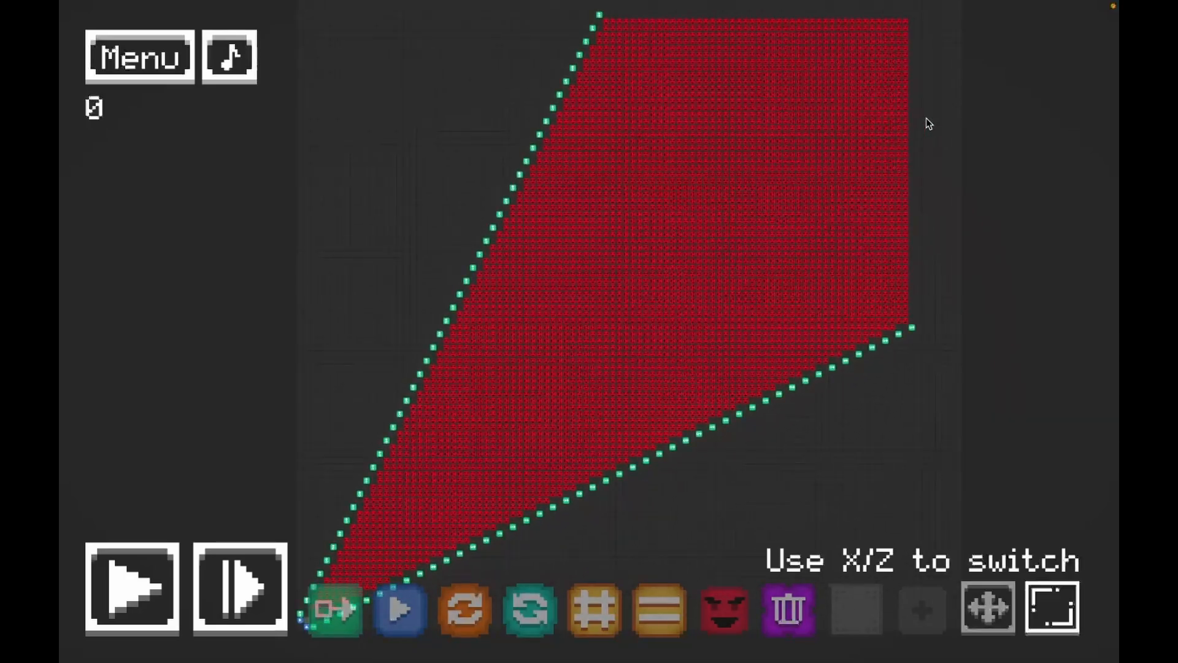
mouse_move(652, 309)
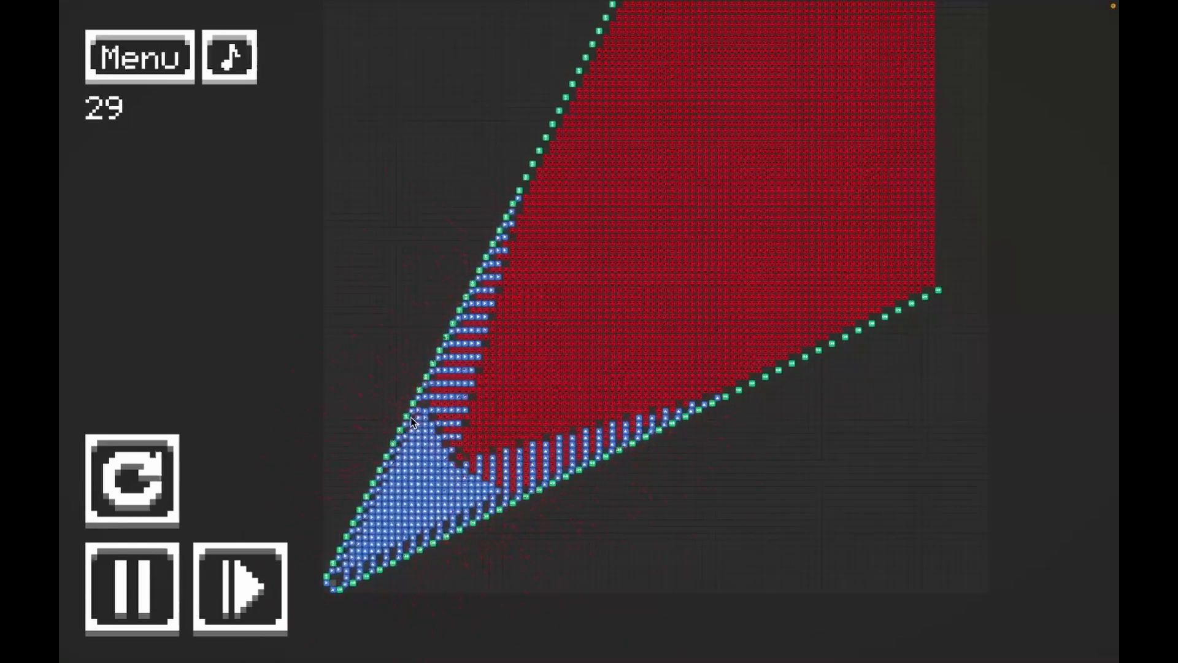
Step: Start the simulation so generated blue cells push into the red wedge's tip
click(239, 588)
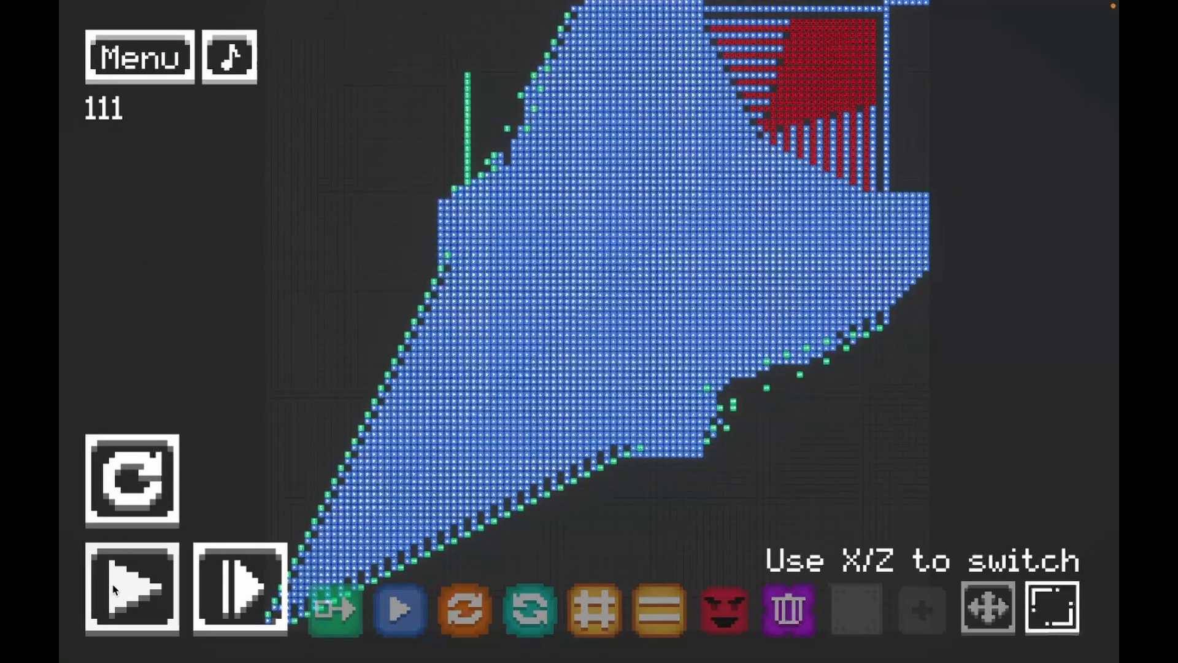
Step: Resume the paused simulation at tick 111 so blue cells overrun the remaining red cells
click(131, 587)
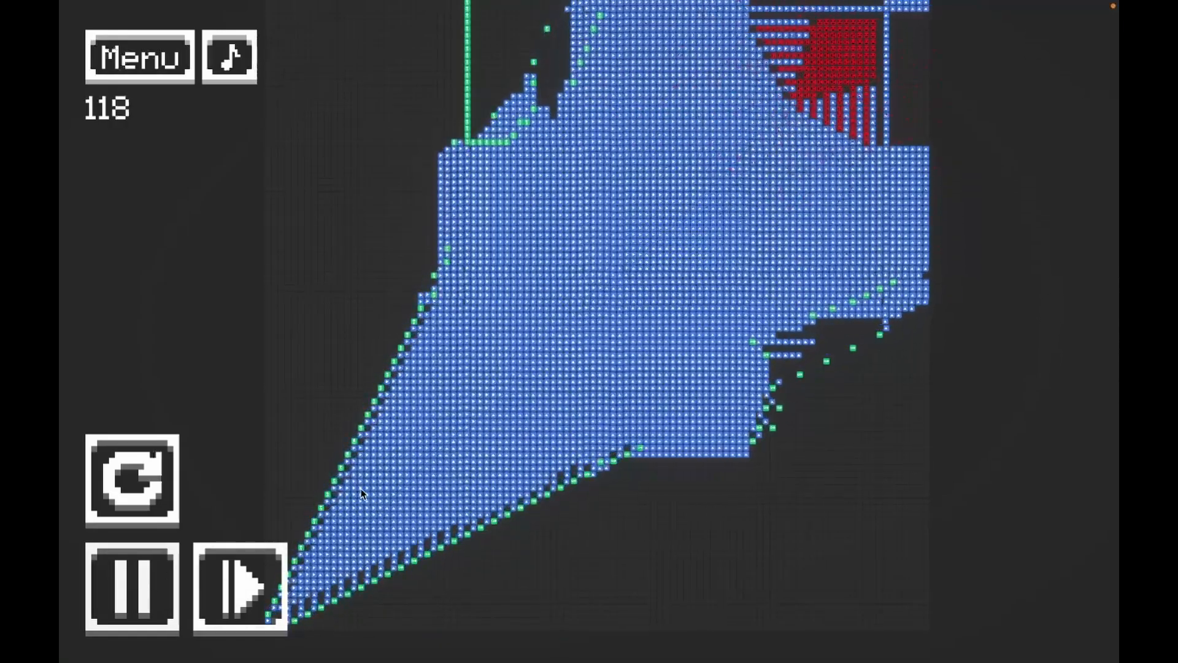